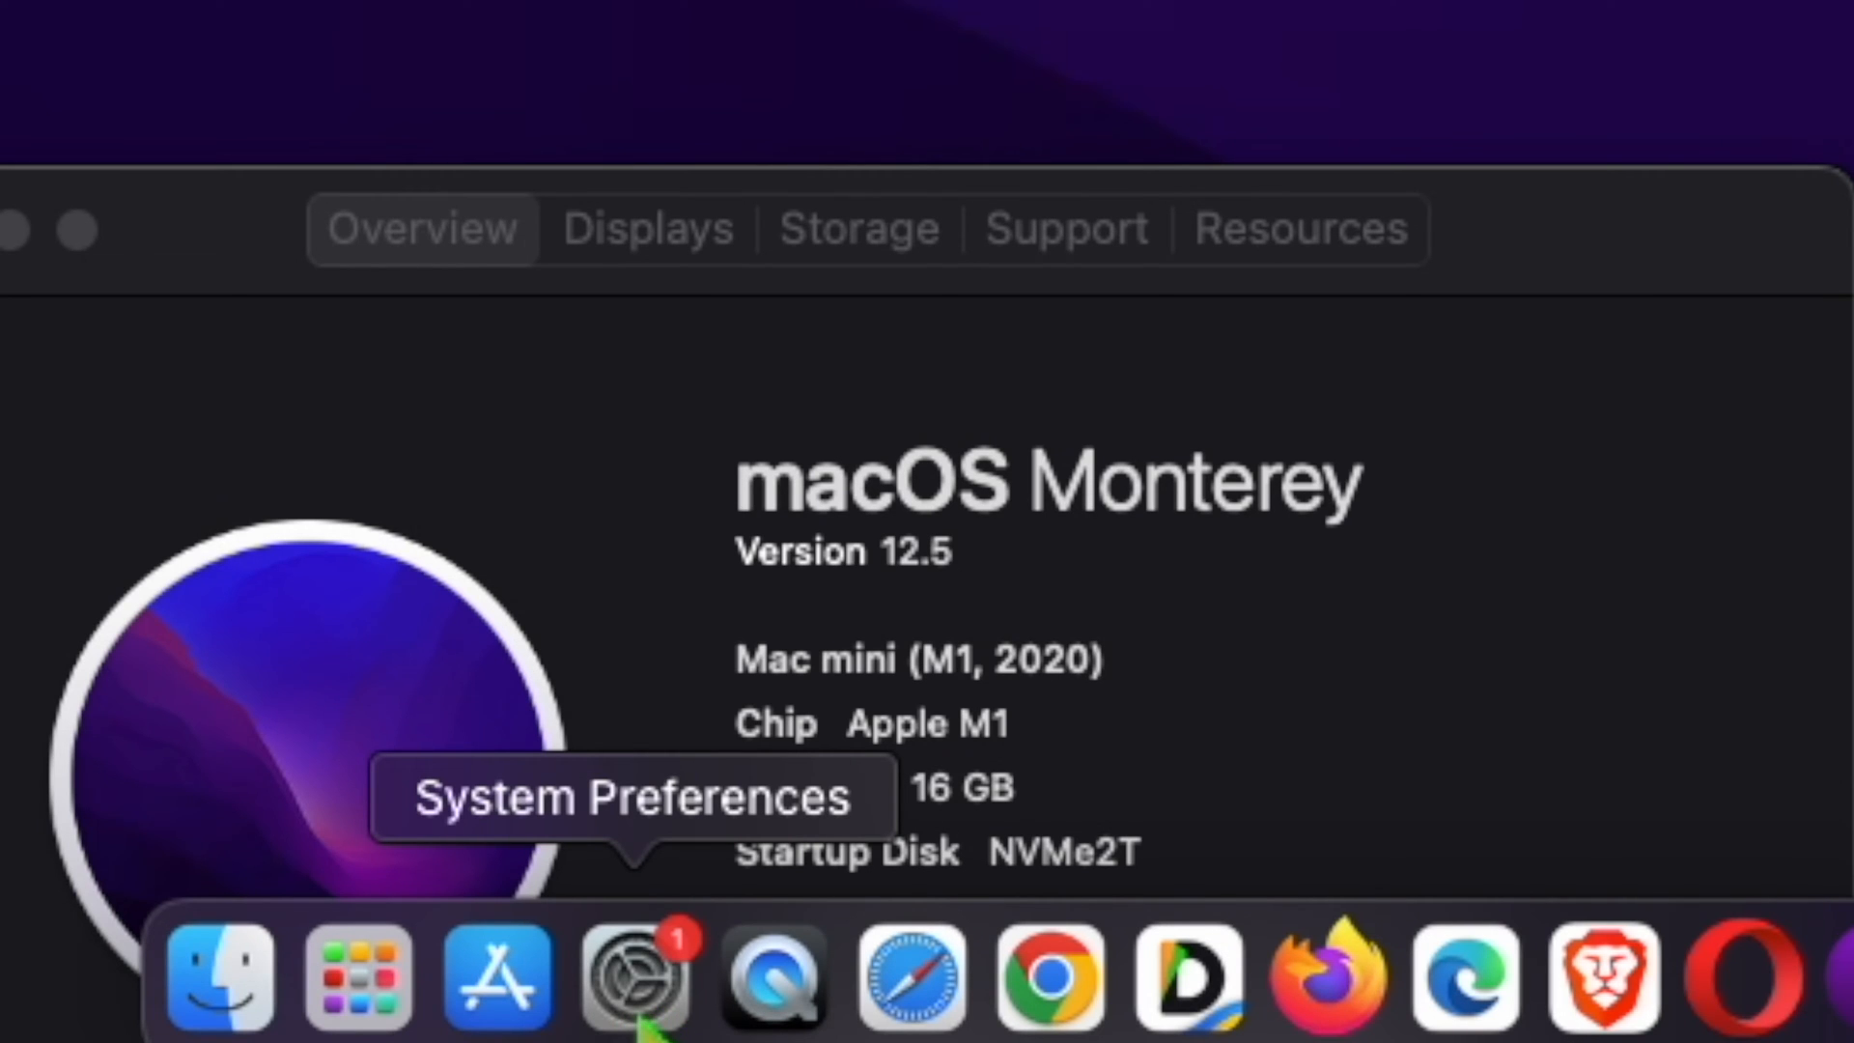
Launch System Preferences from the Dock and go to the Software Update pane.
click(632, 978)
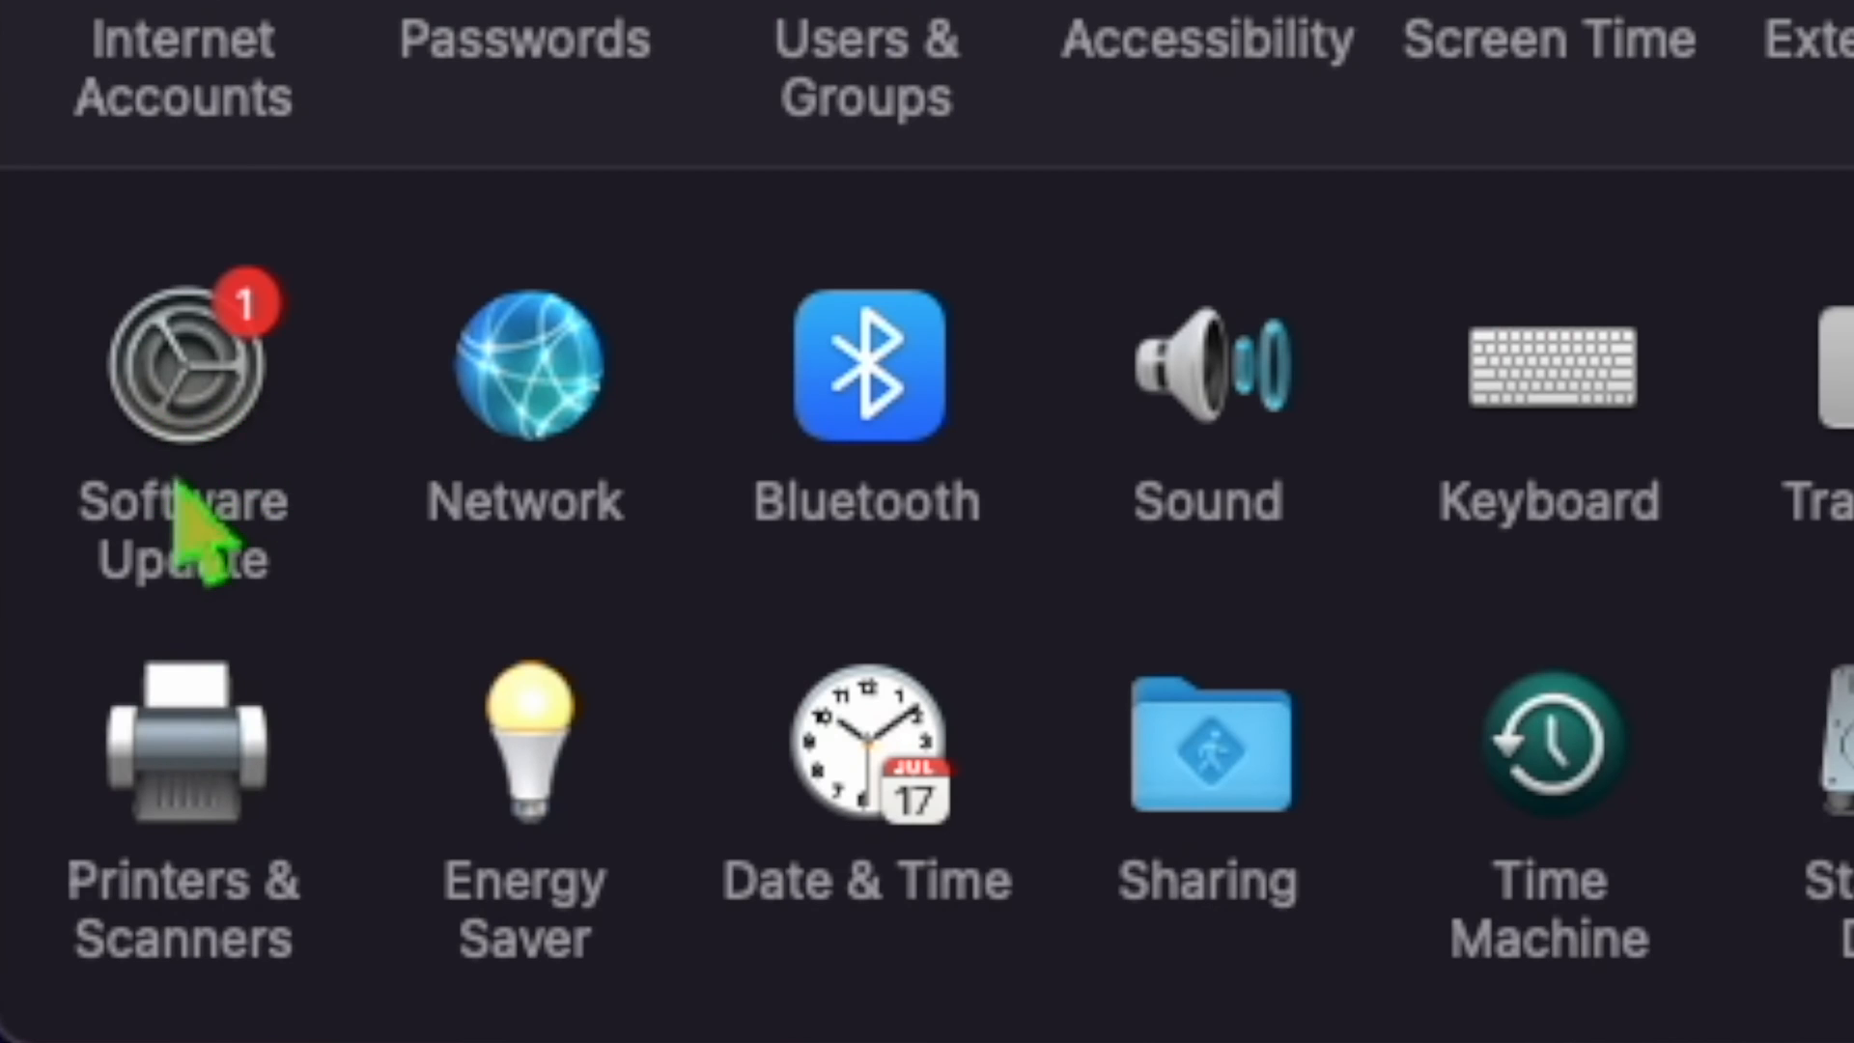
click(183, 367)
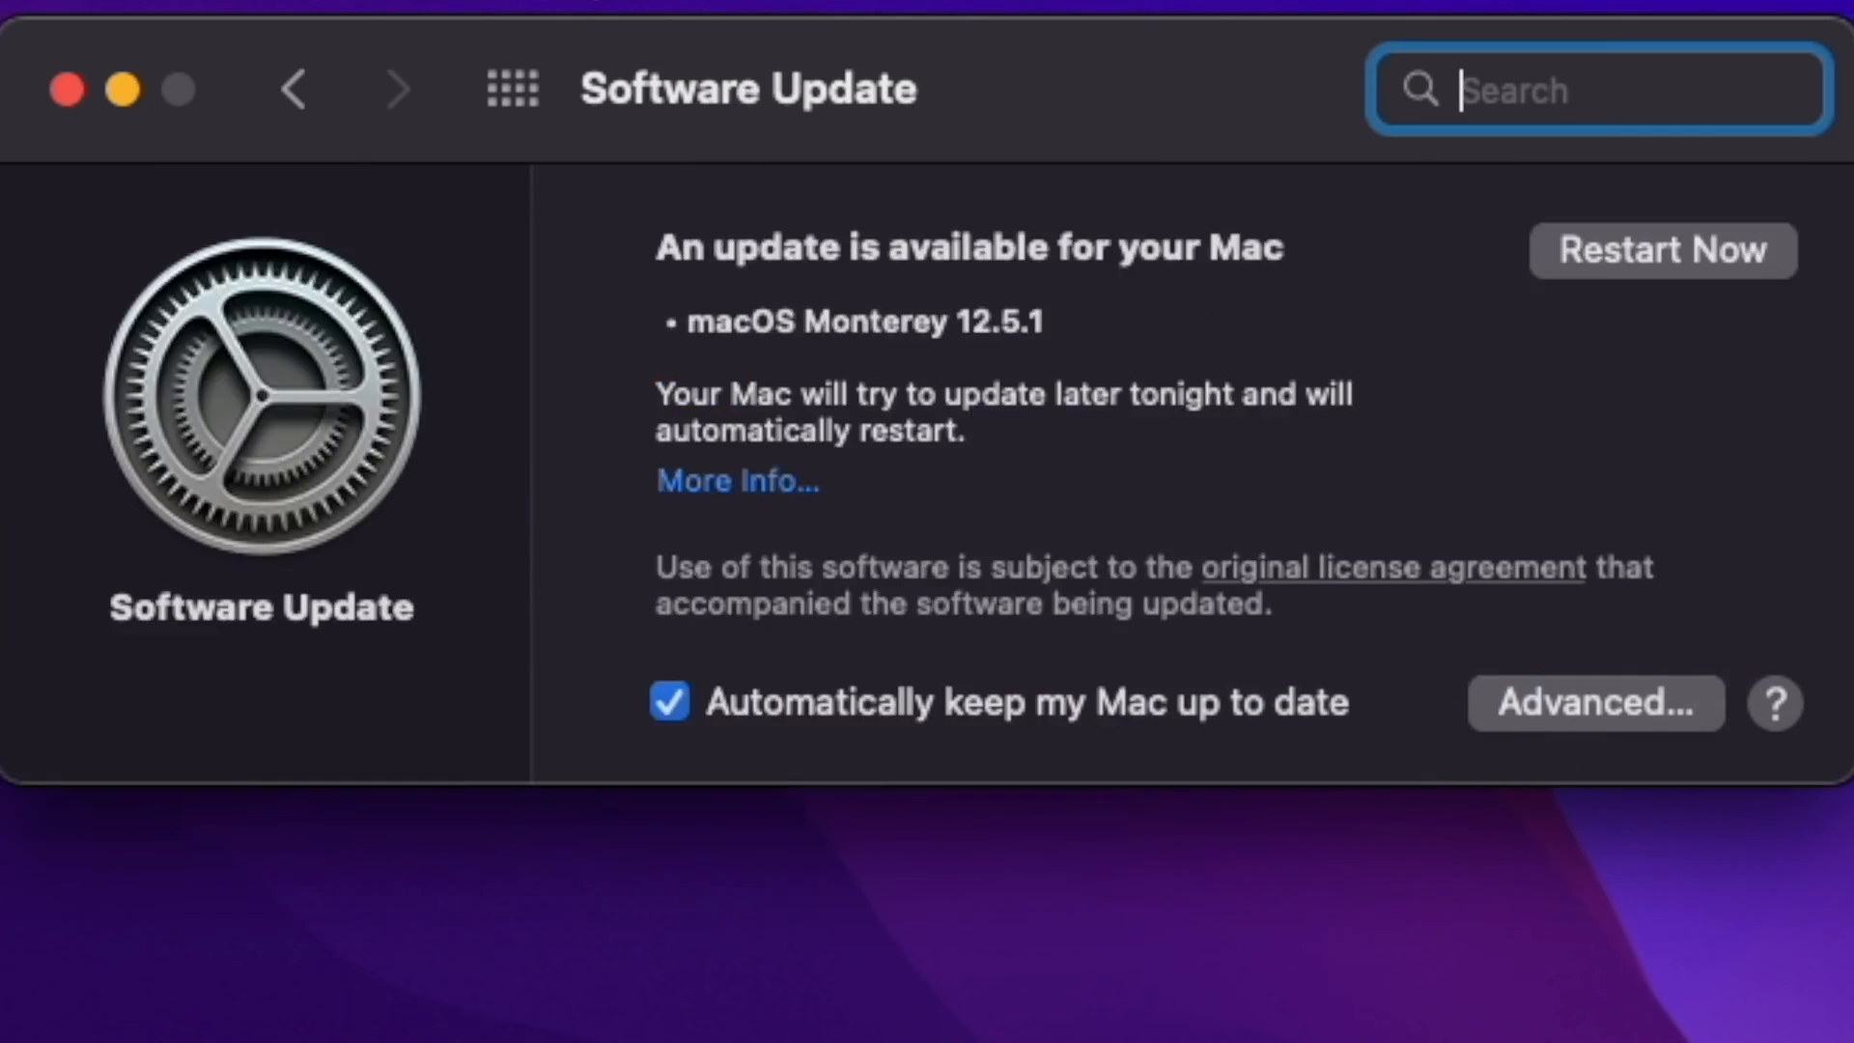
mouse_move(733, 520)
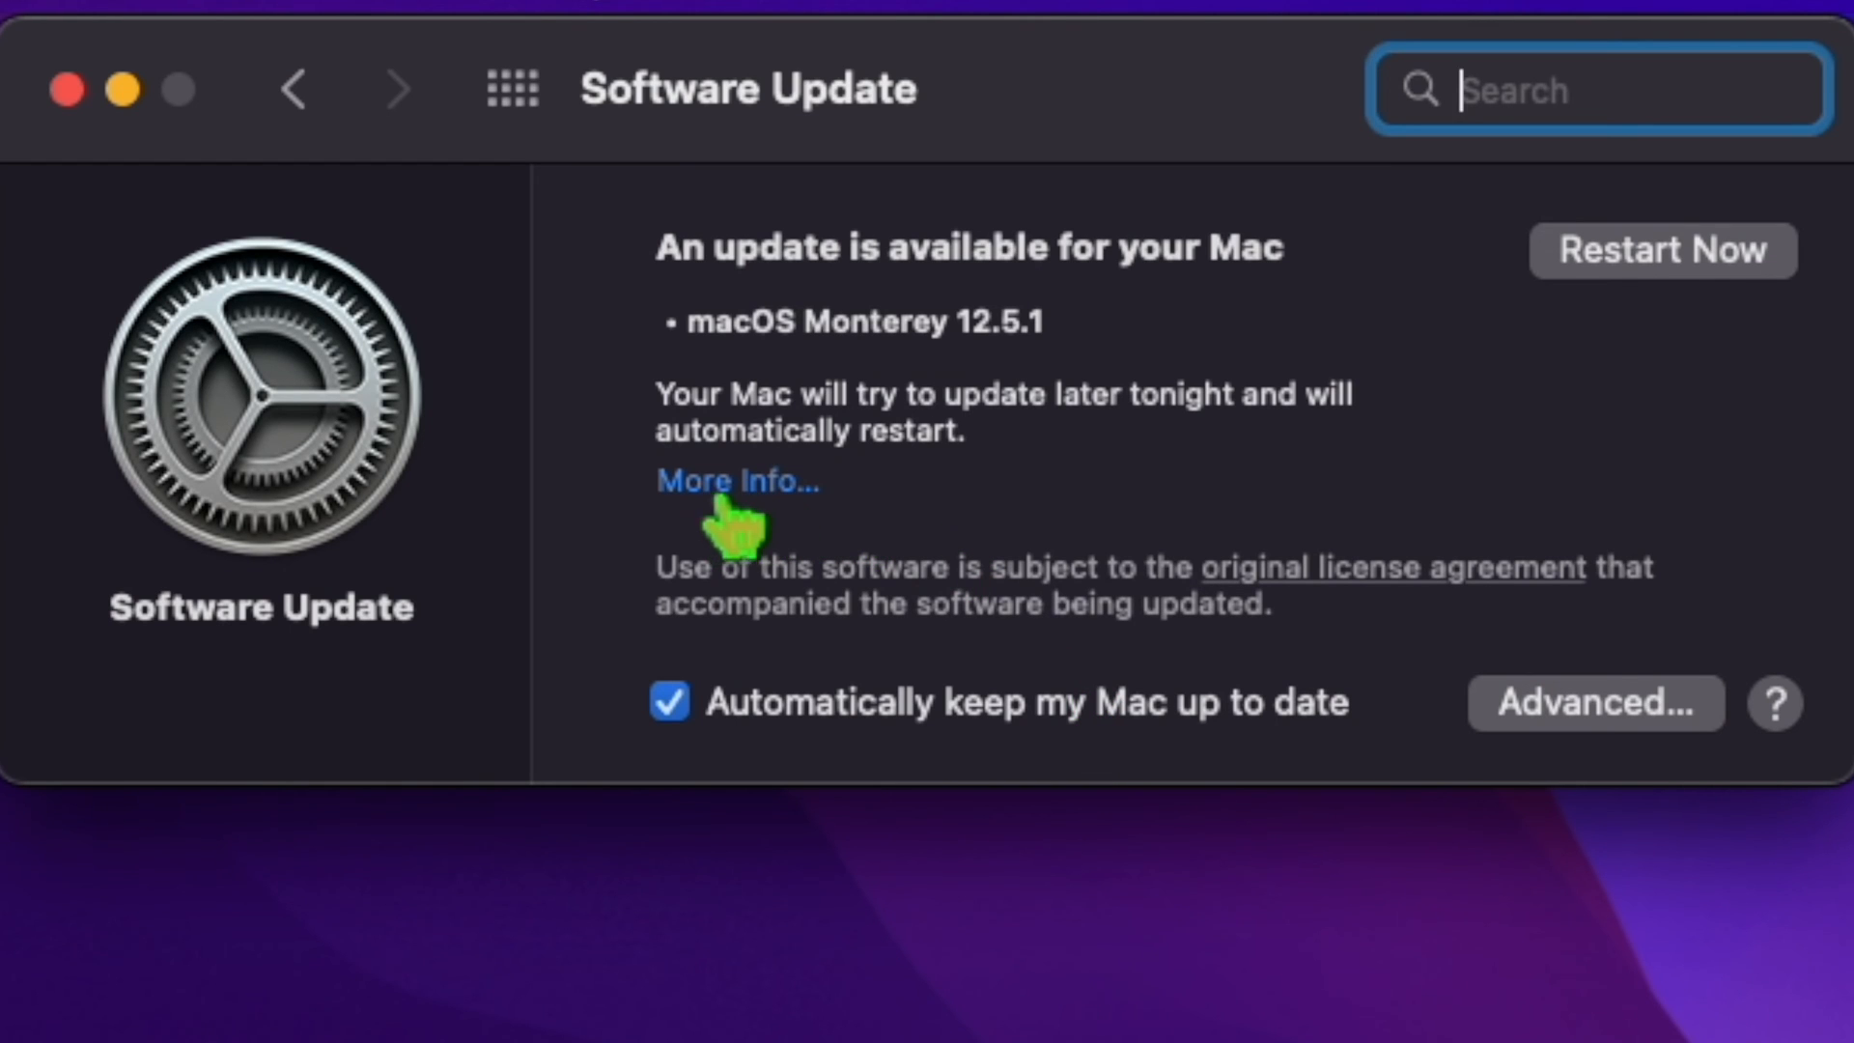
Show the details sheet for macOS Monterey 12.5.1, a 1.18 GB security update.
click(736, 480)
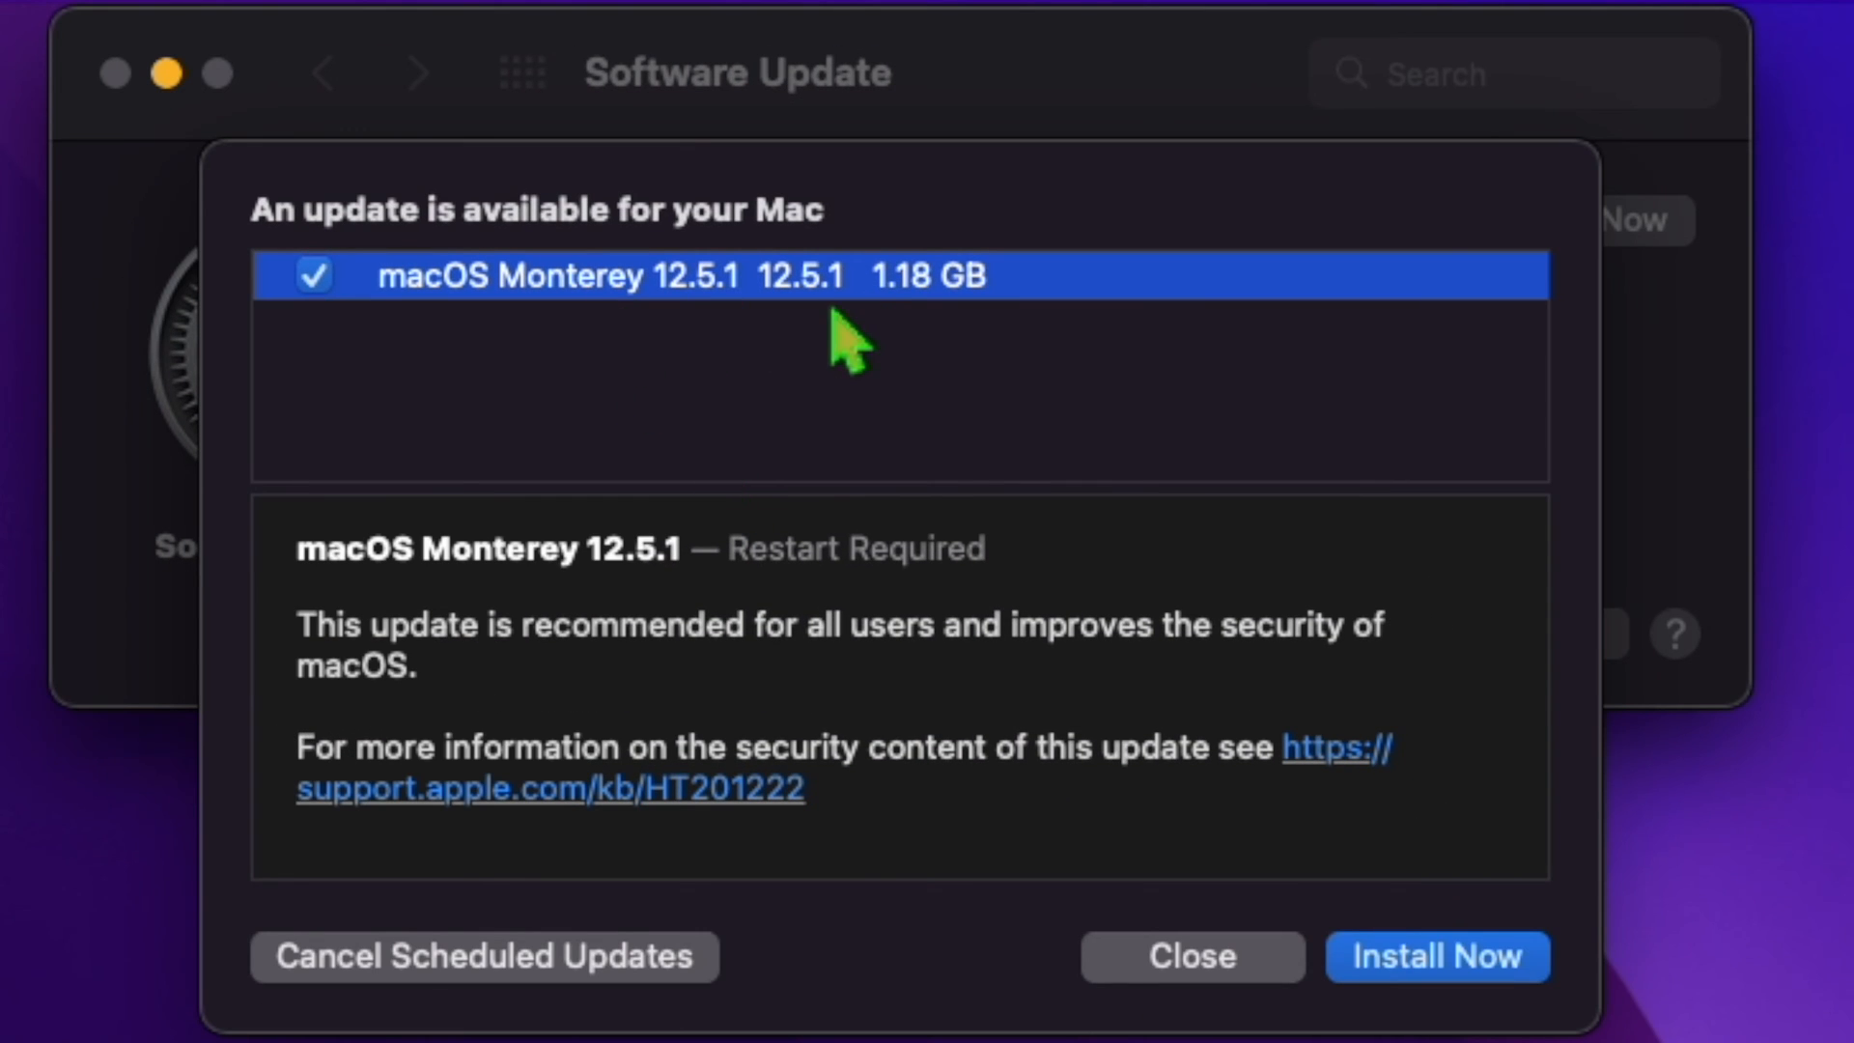
mouse_move(1371, 1005)
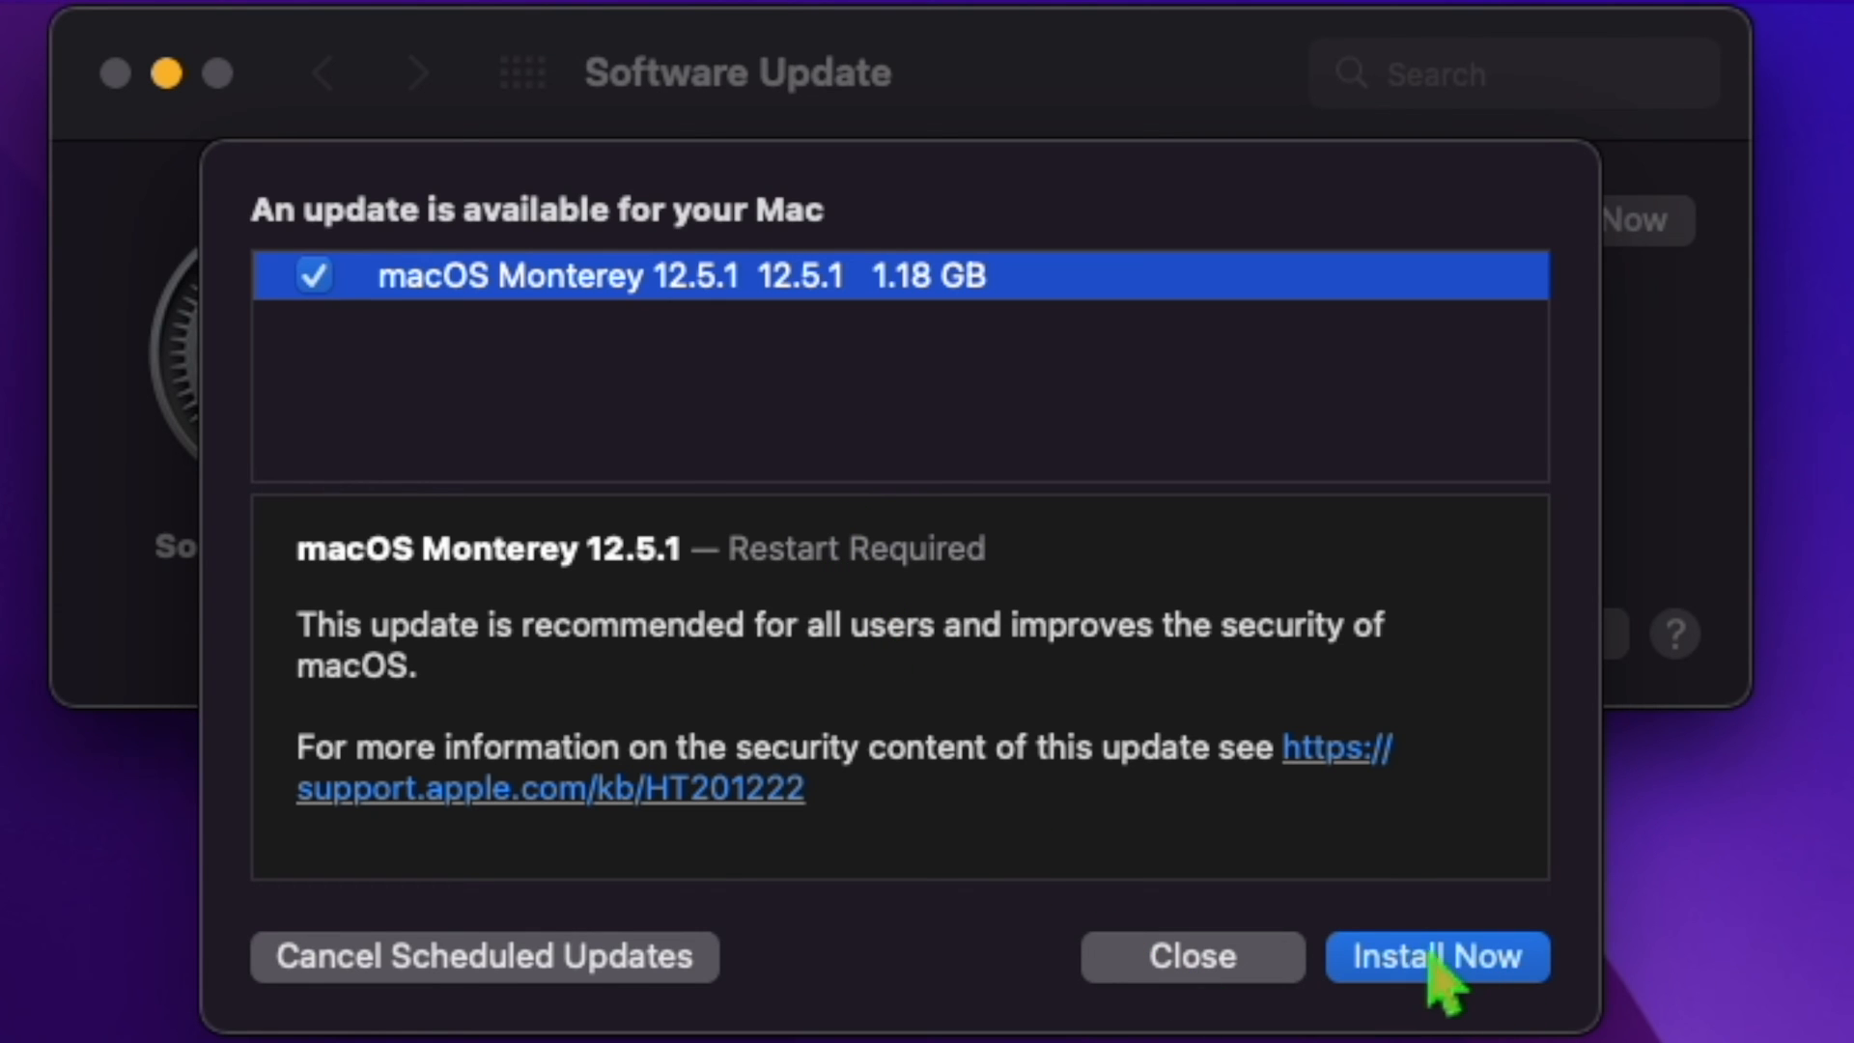
Start installing macOS Monterey 12.5.1 and authenticate with the administrator password.
click(1438, 957)
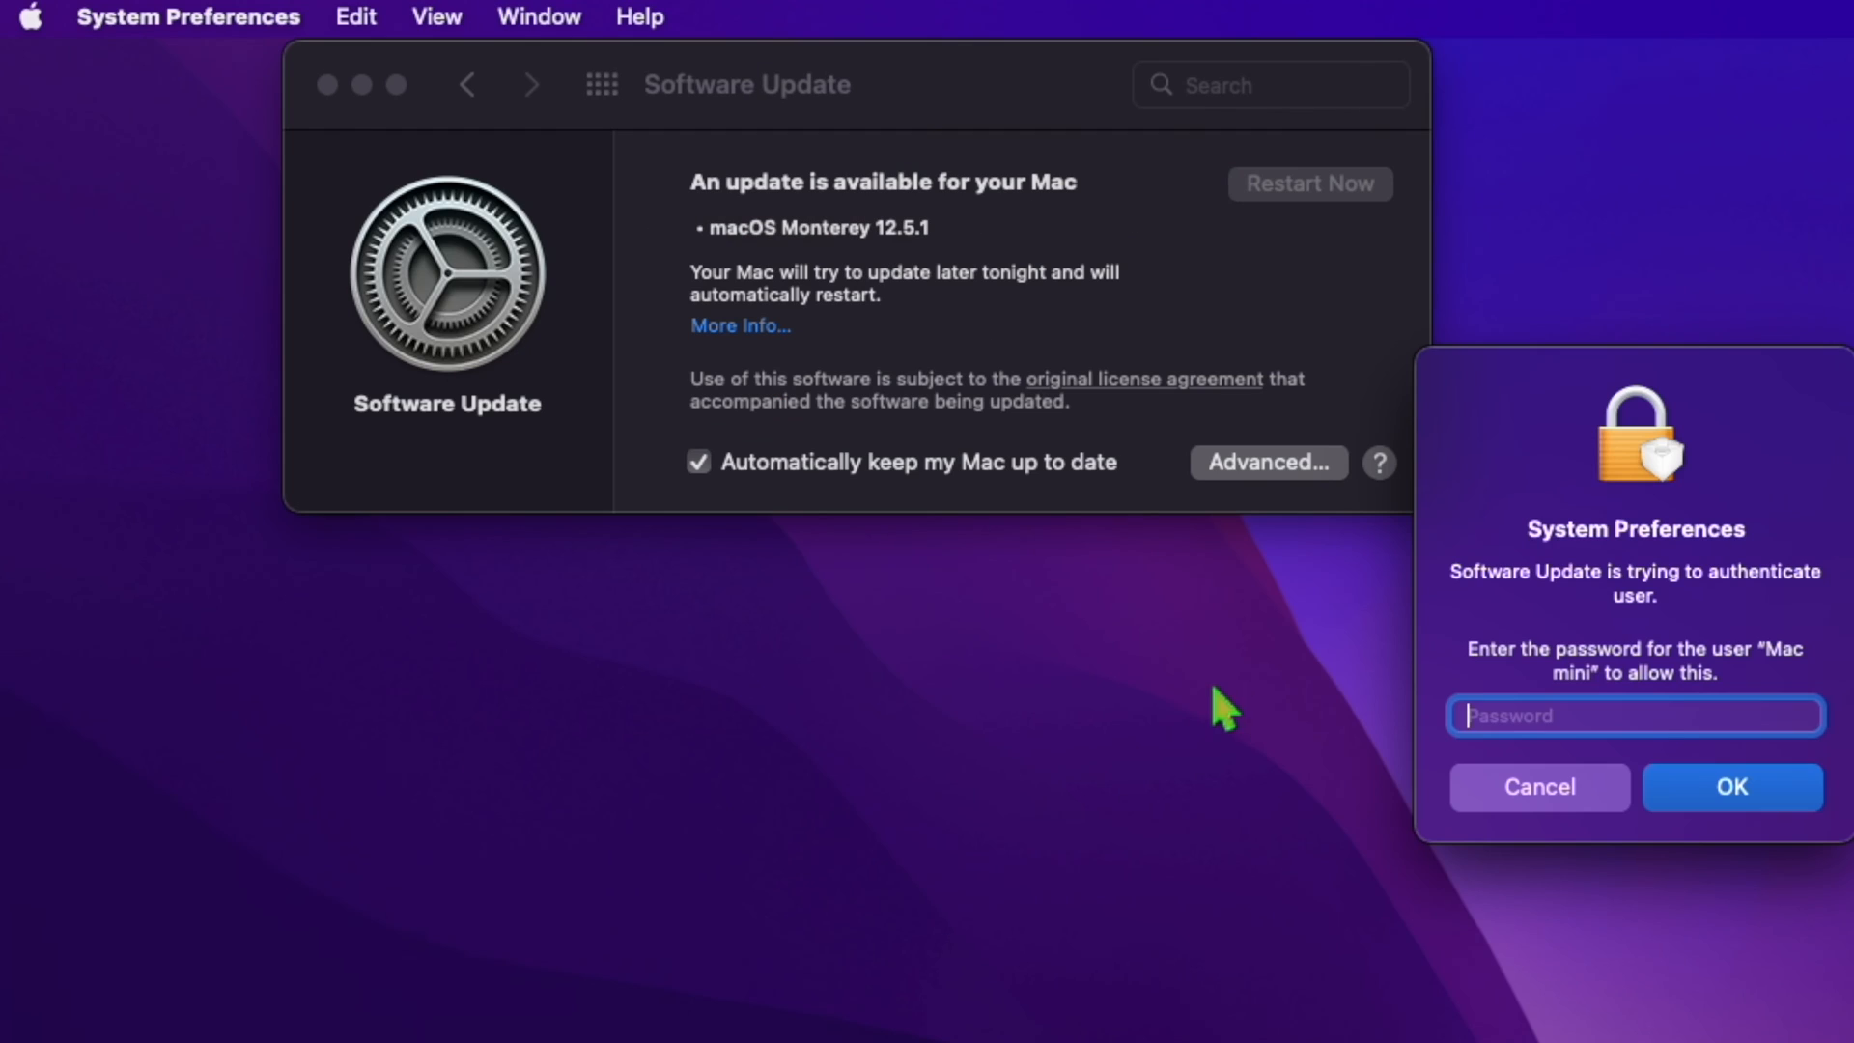
text(•)
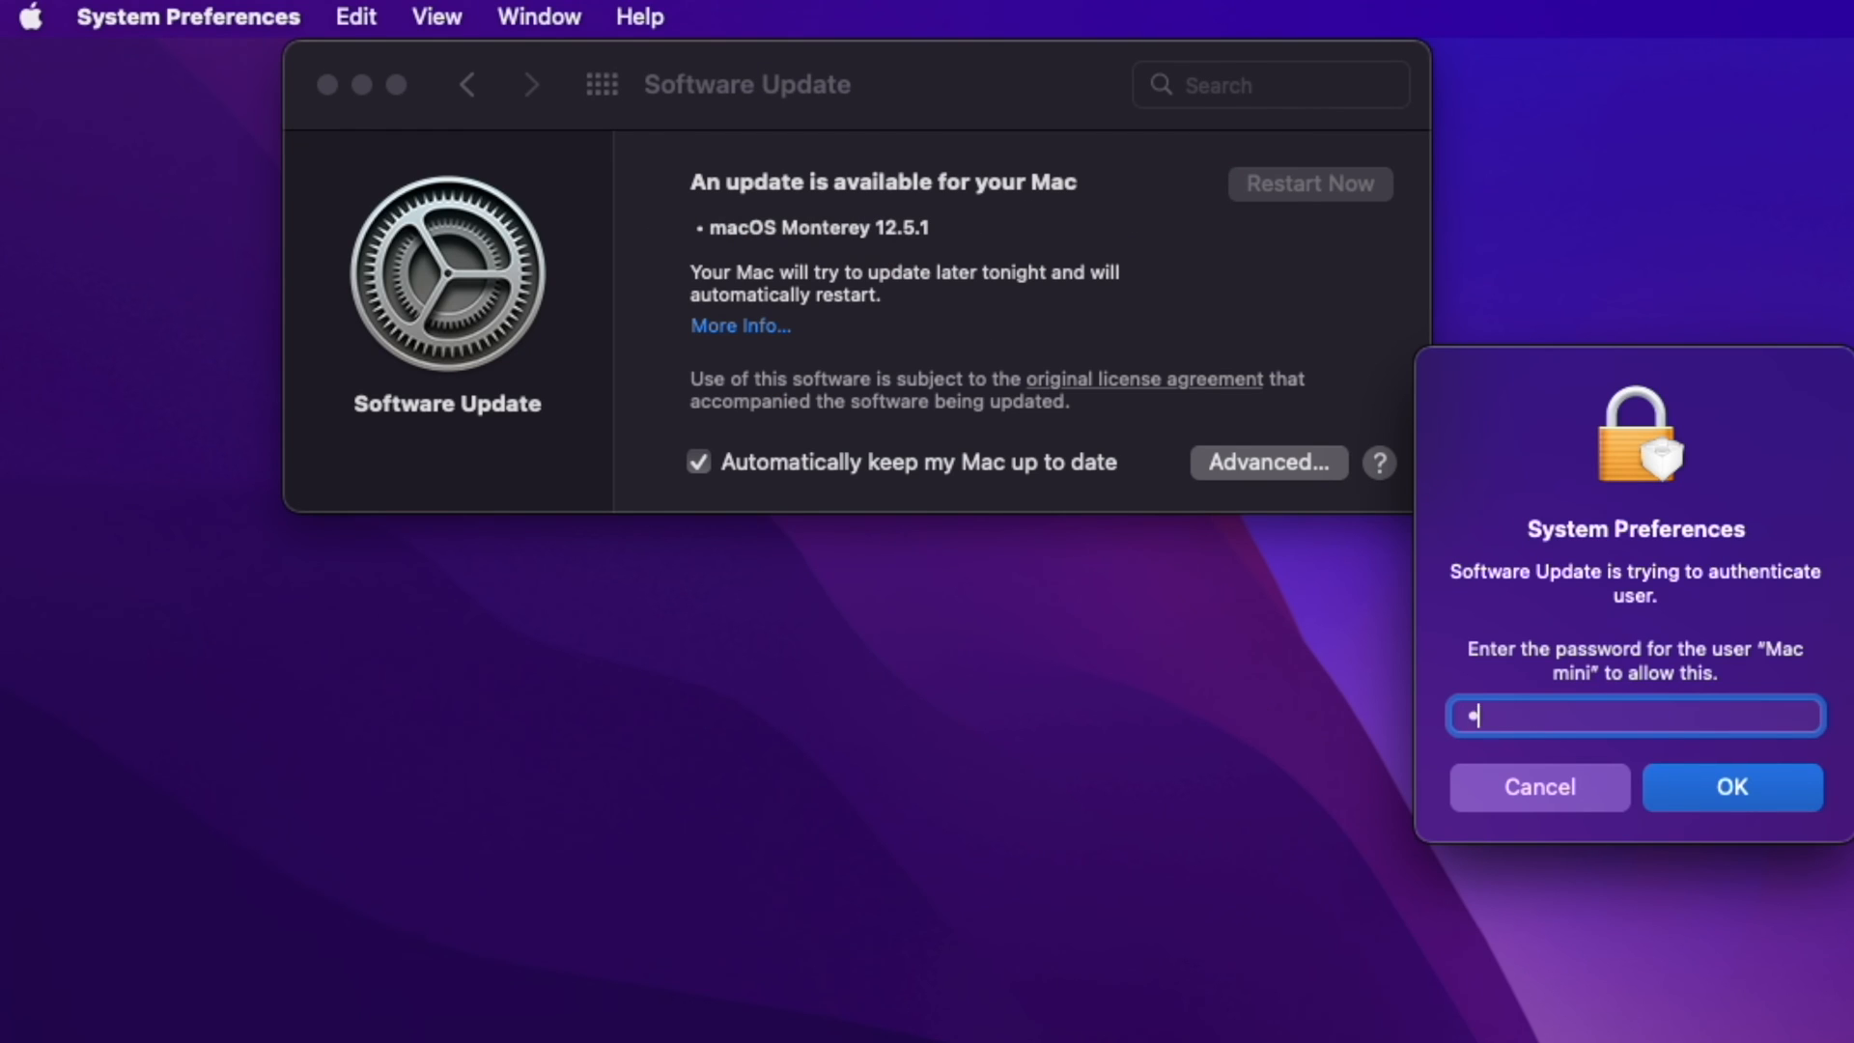
text(password)
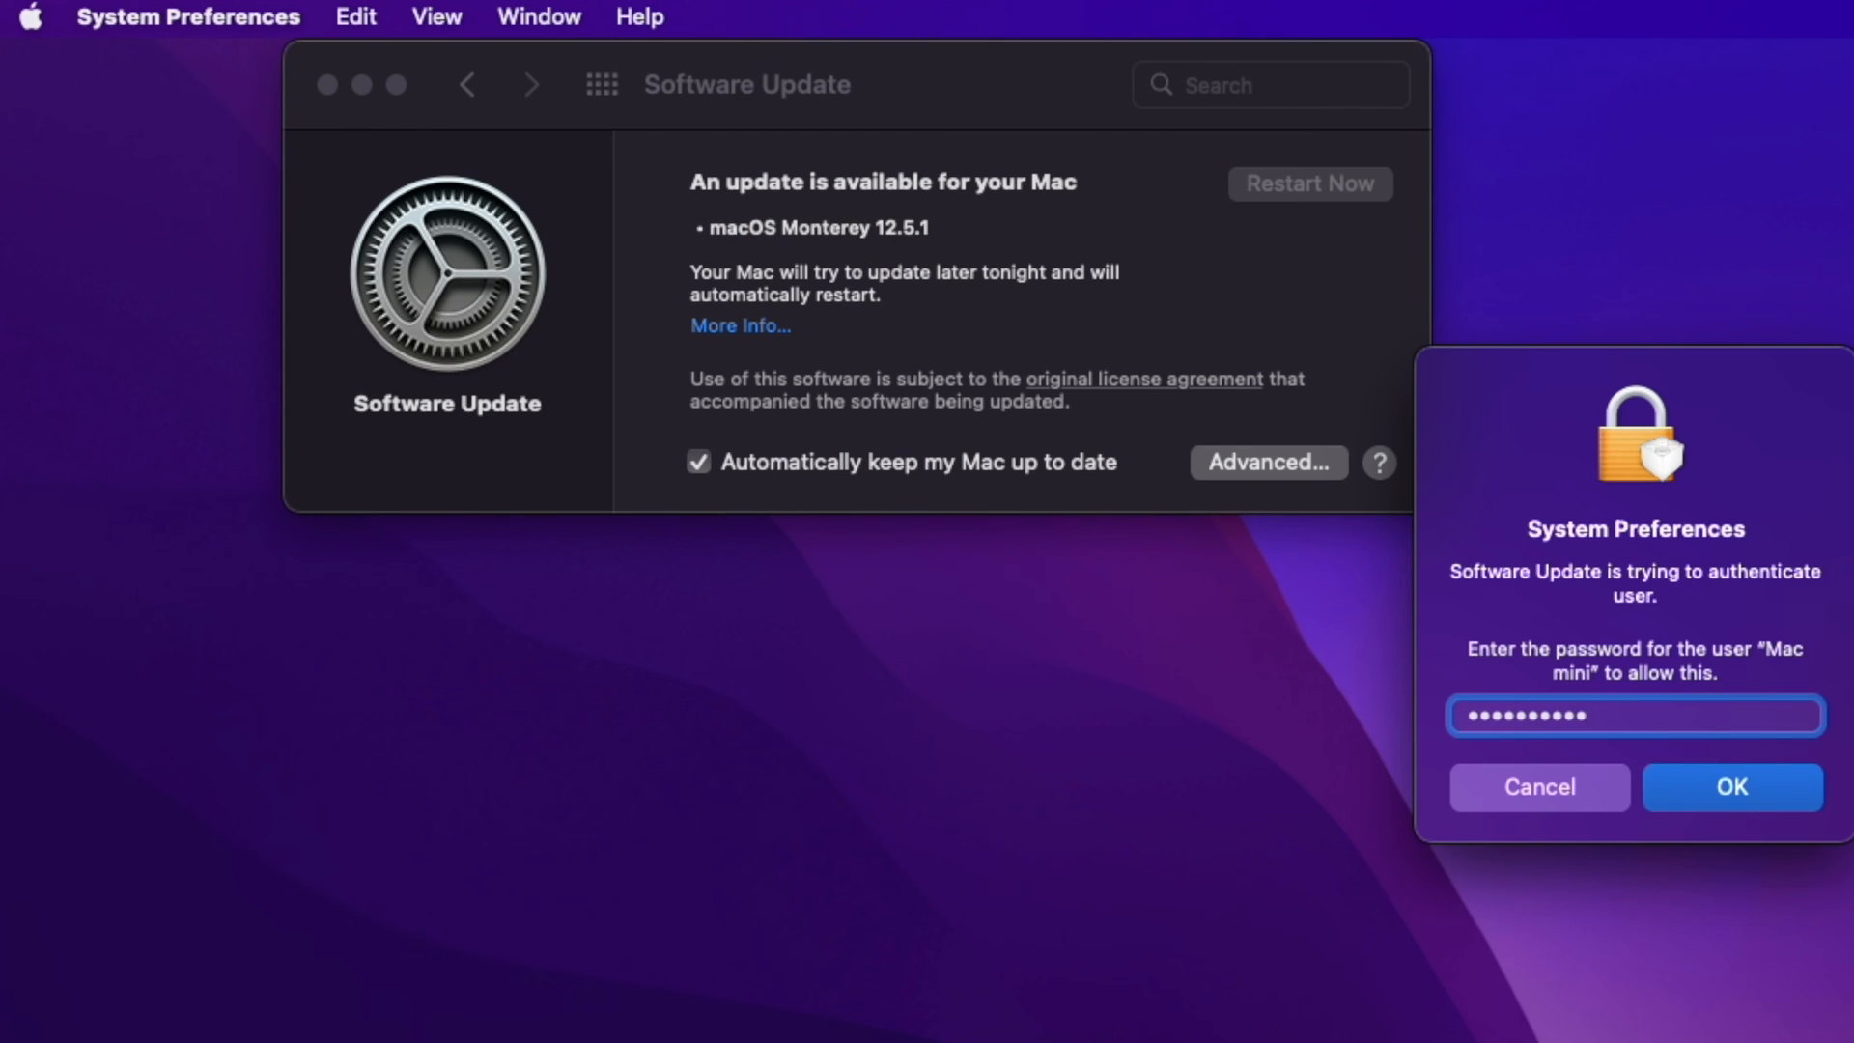
click(1729, 787)
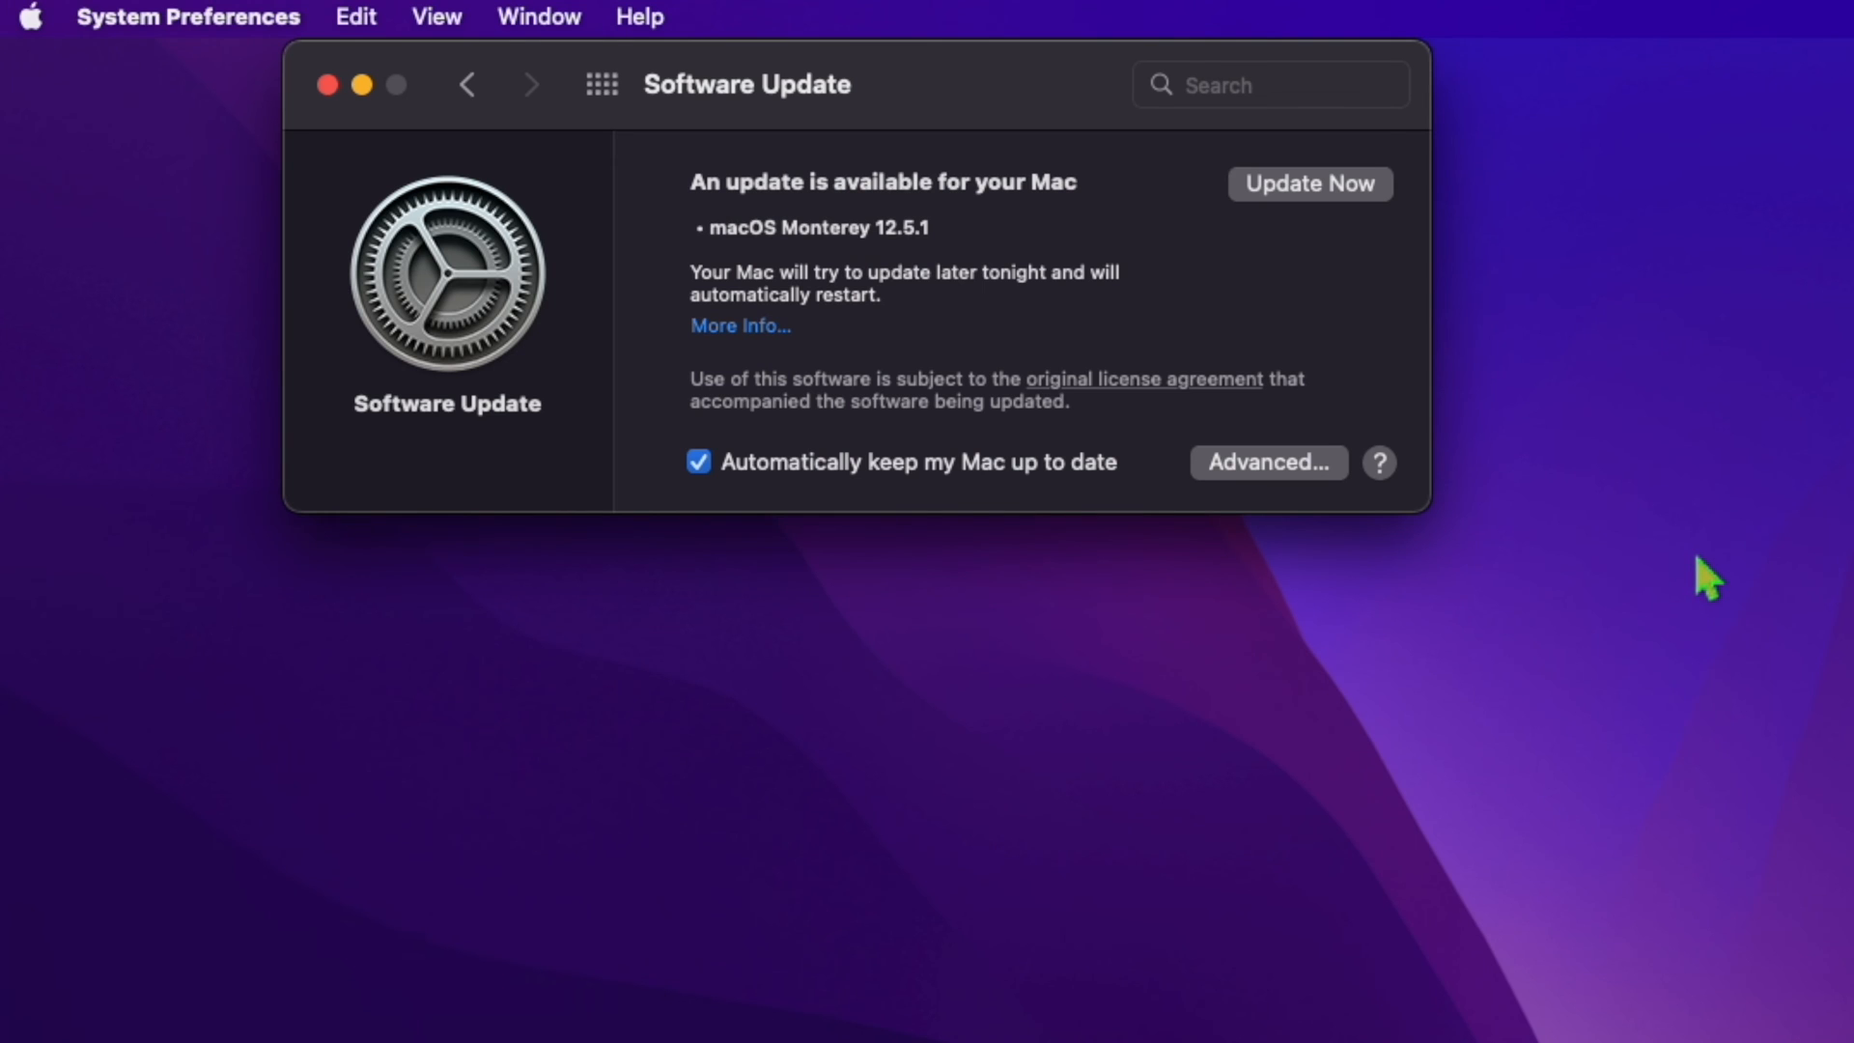
mouse_move(1395, 230)
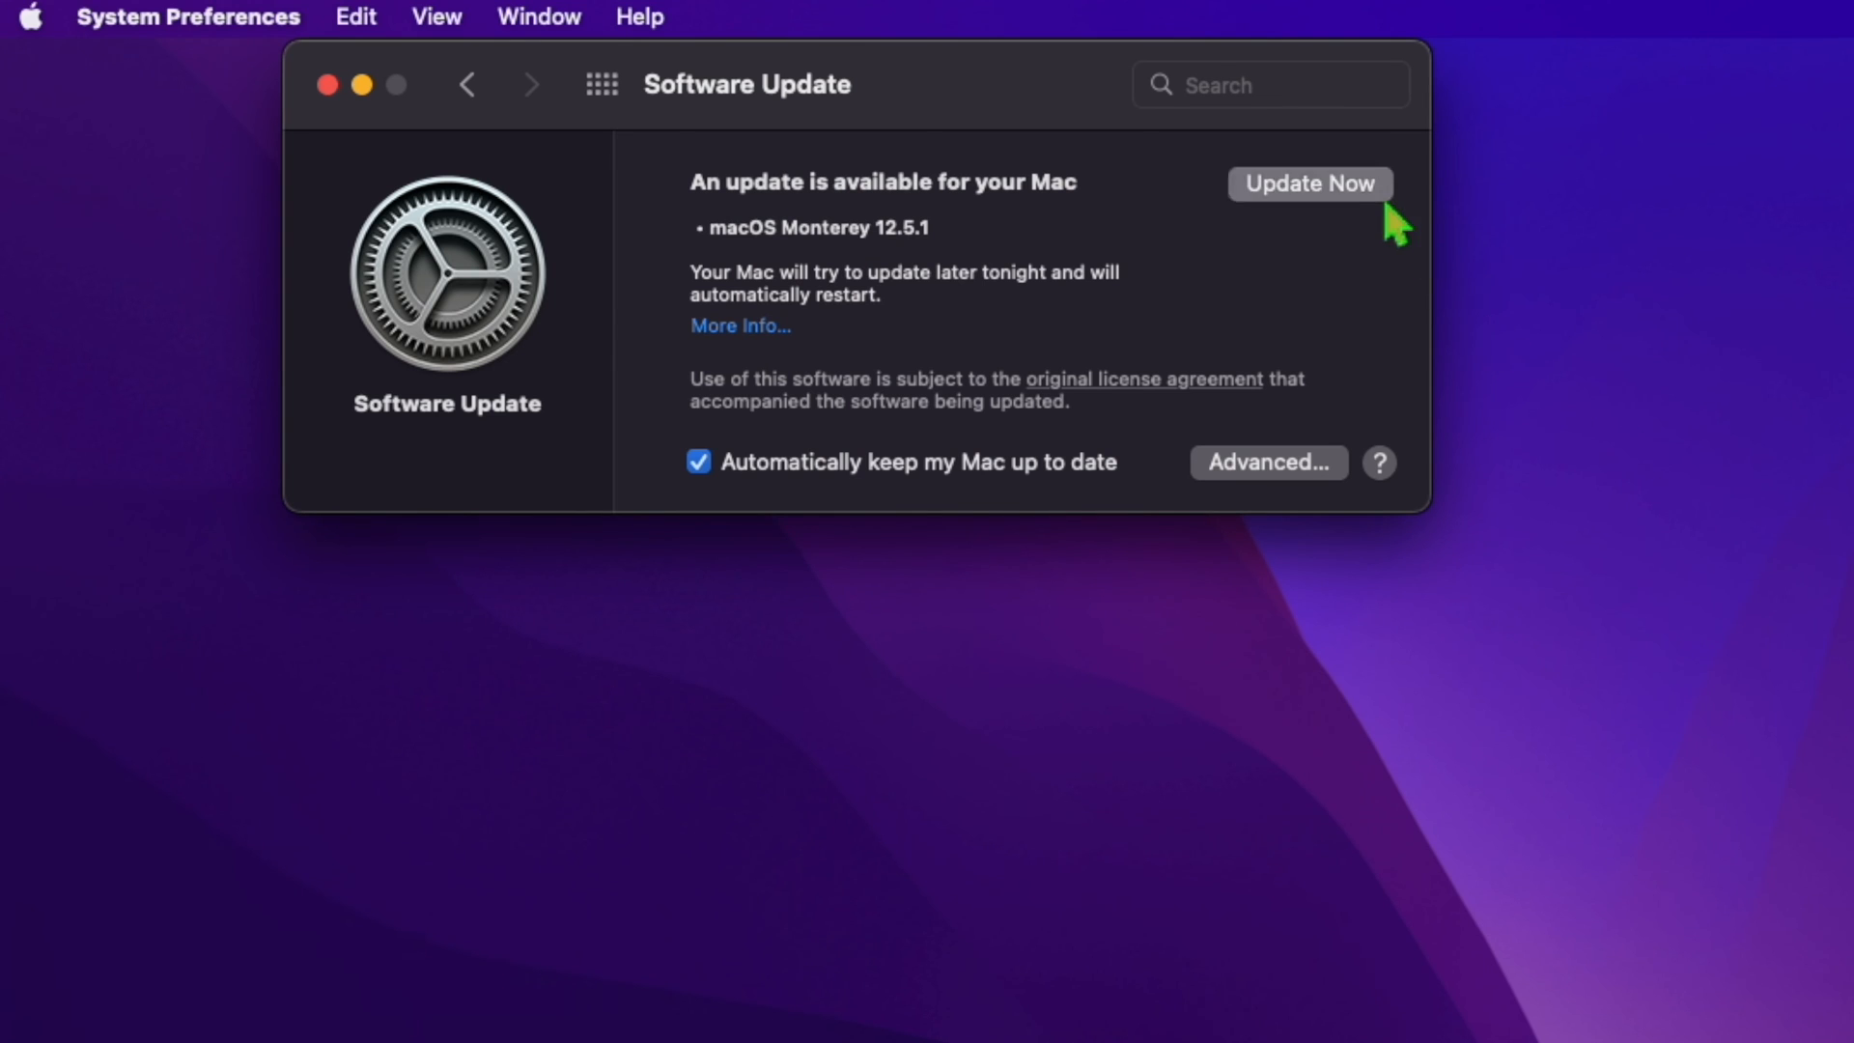
Launch the 12.5.1 update again and dismiss the interrupted-restart alert so it rechecks.
click(1309, 183)
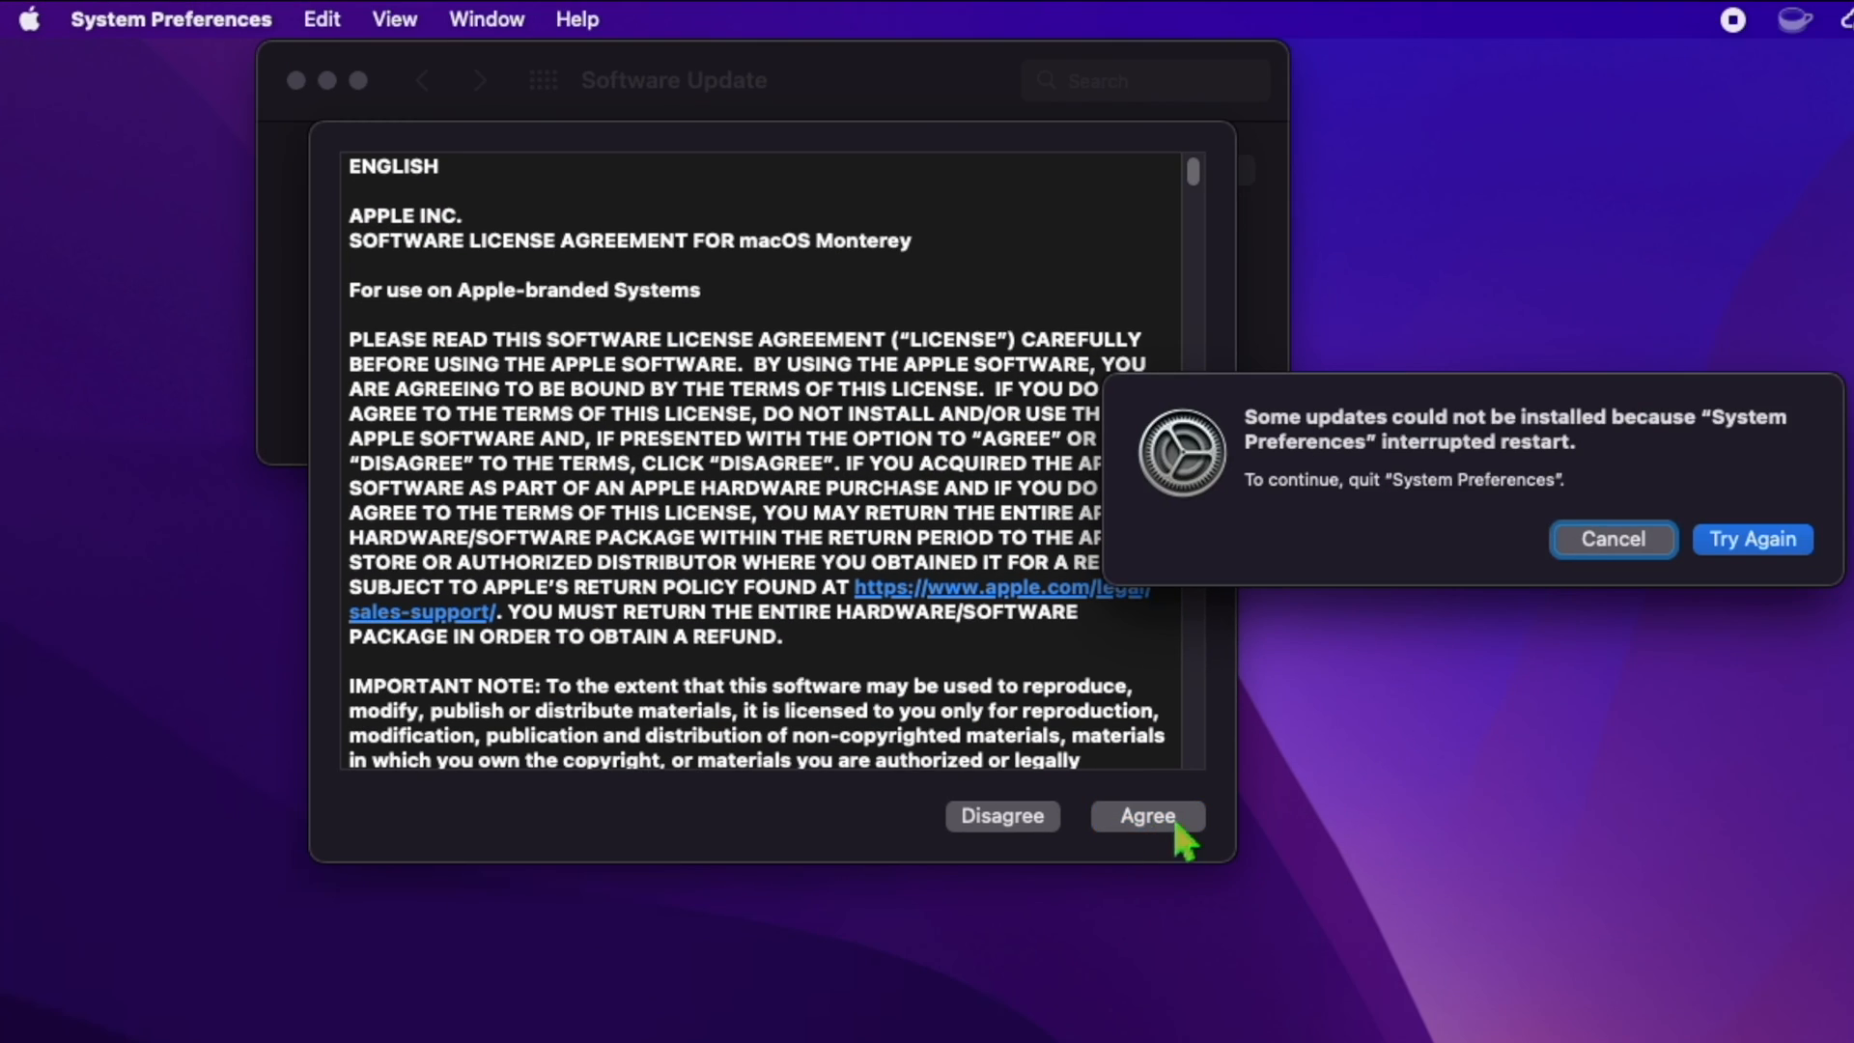
mouse_move(1647, 563)
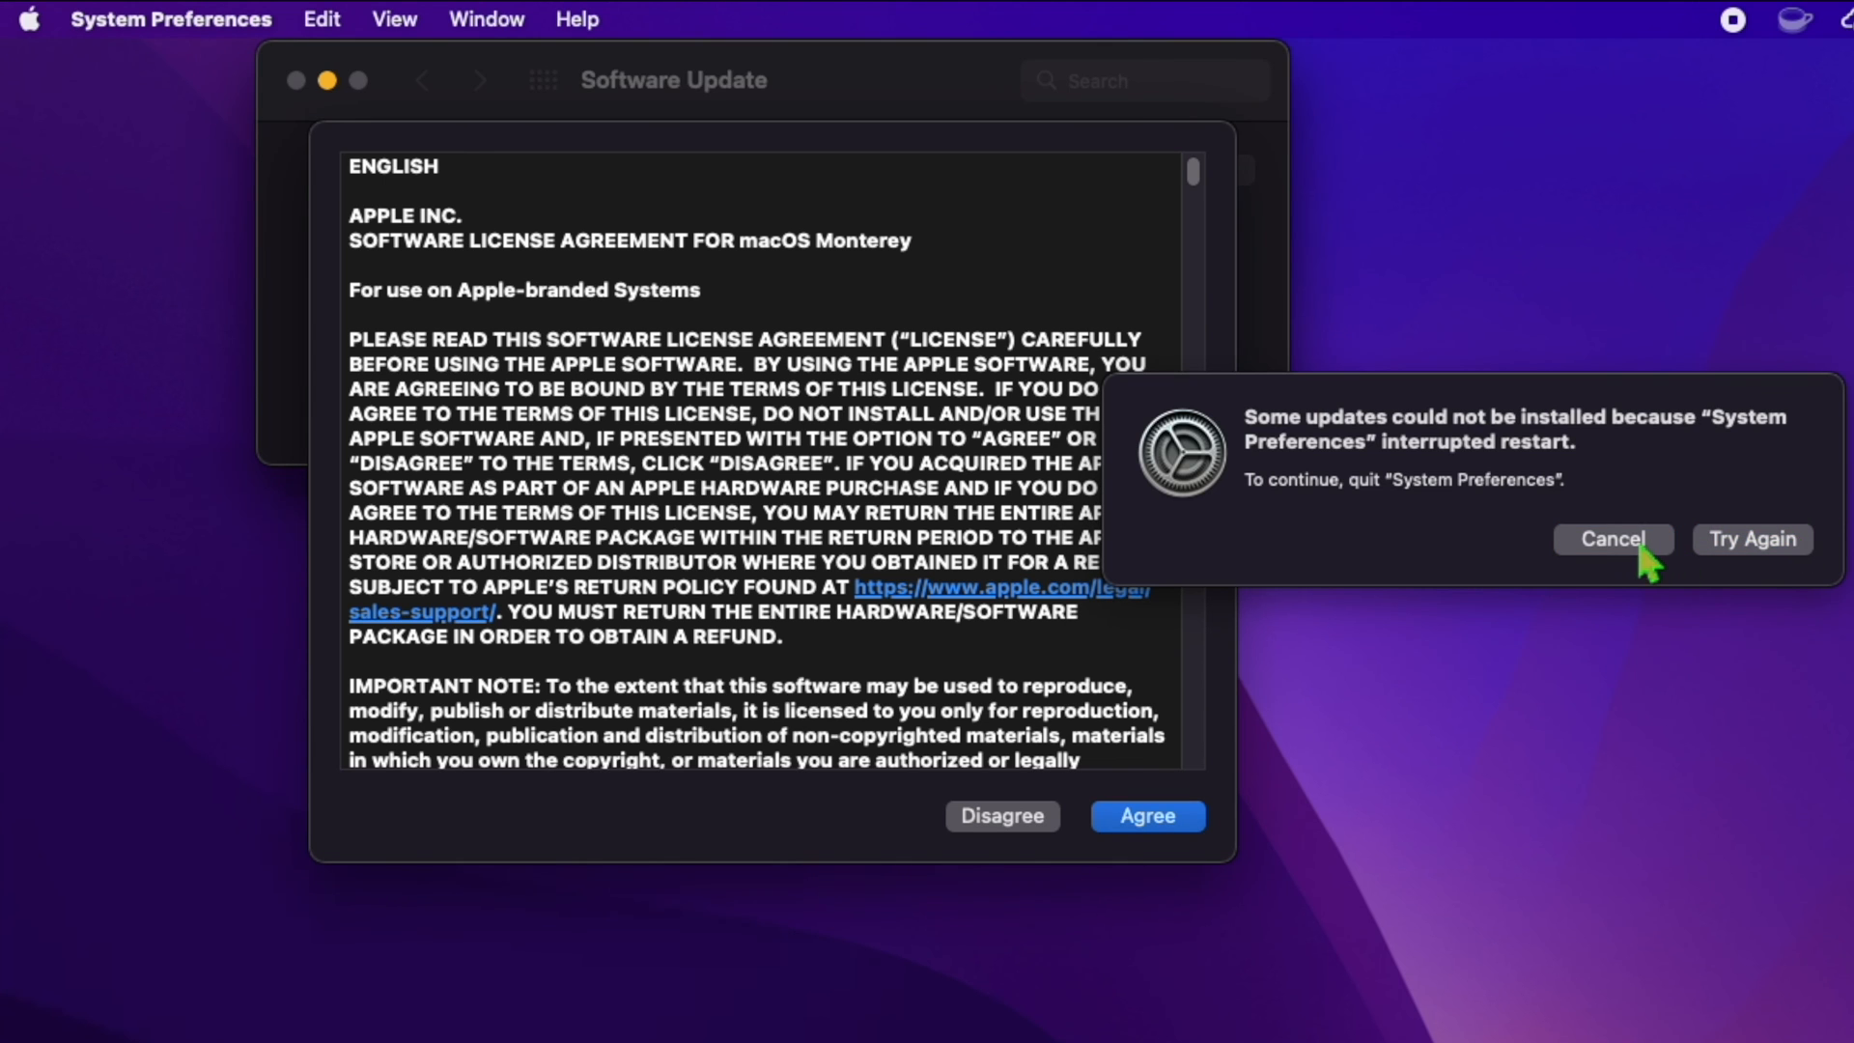
click(1611, 538)
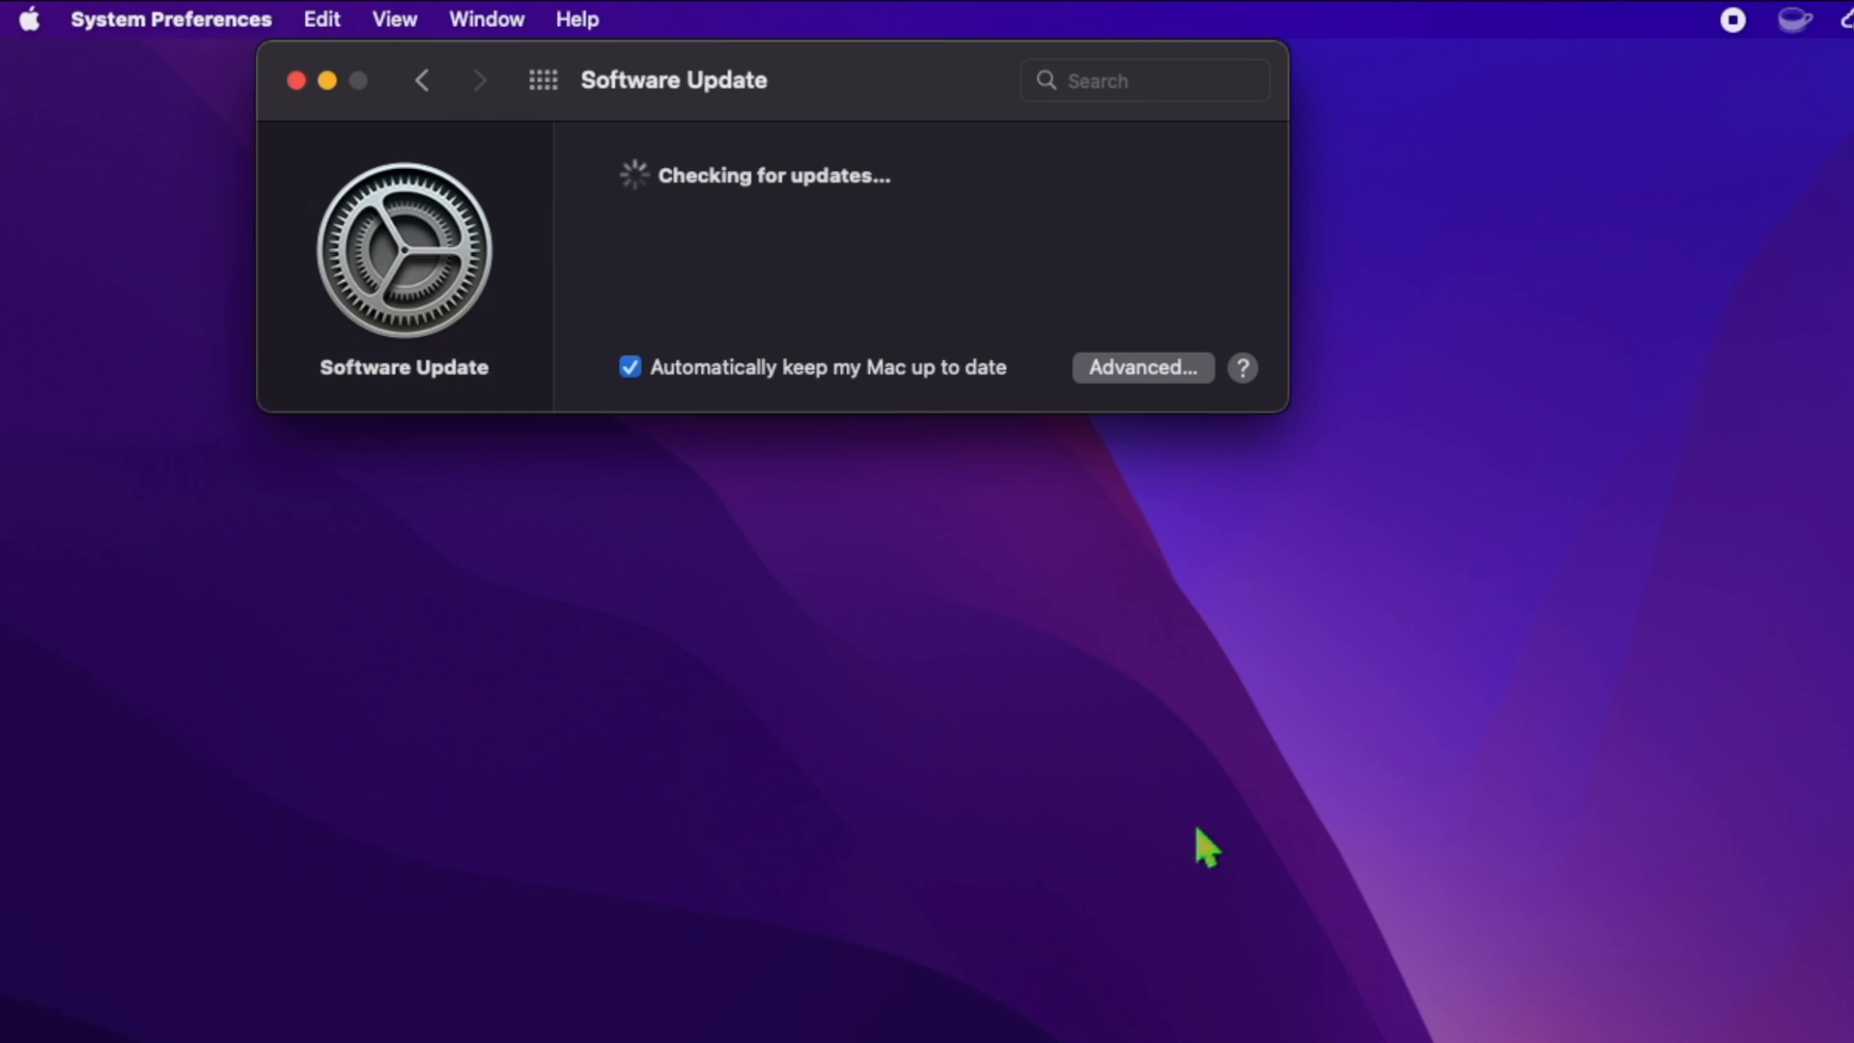